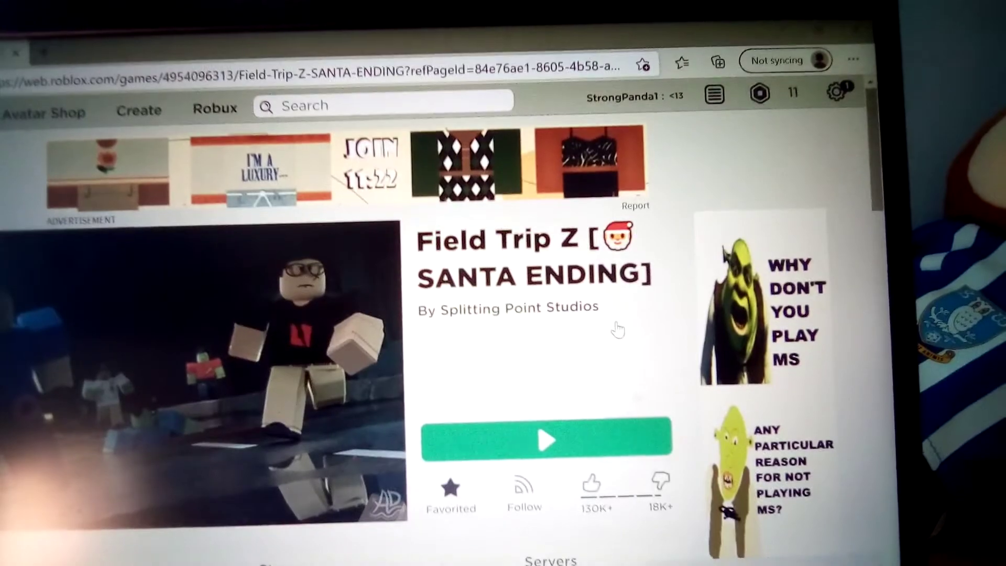
# Scroll to the Field Trip Z [SANTA ENDING] page's green Play button and start the game
pyautogui.scroll(-3)
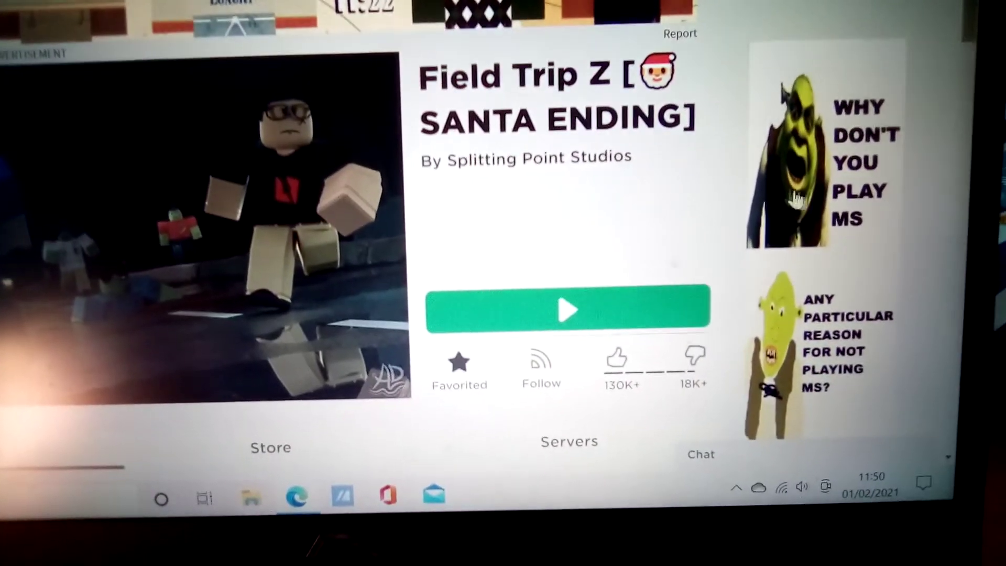
pyautogui.click(568, 309)
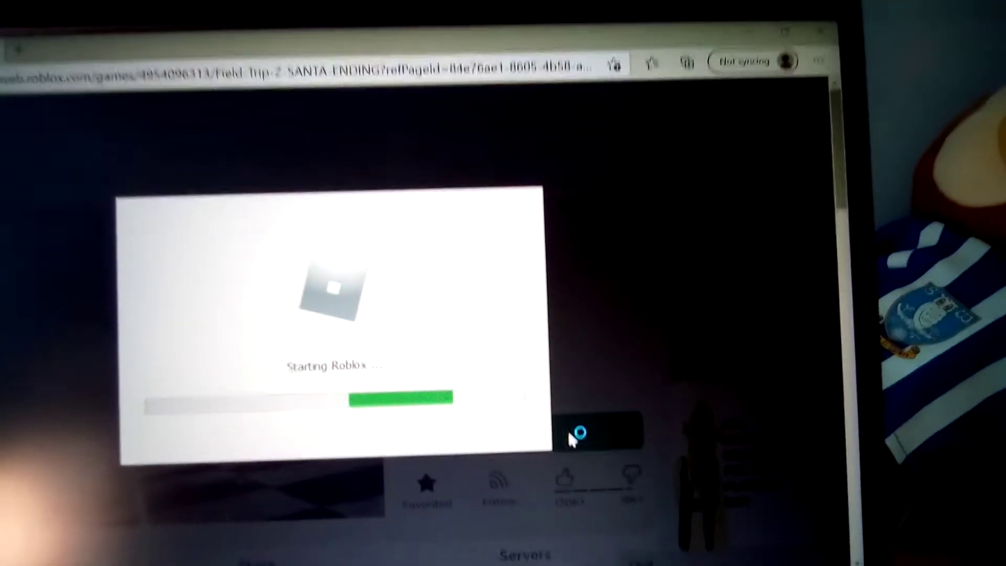